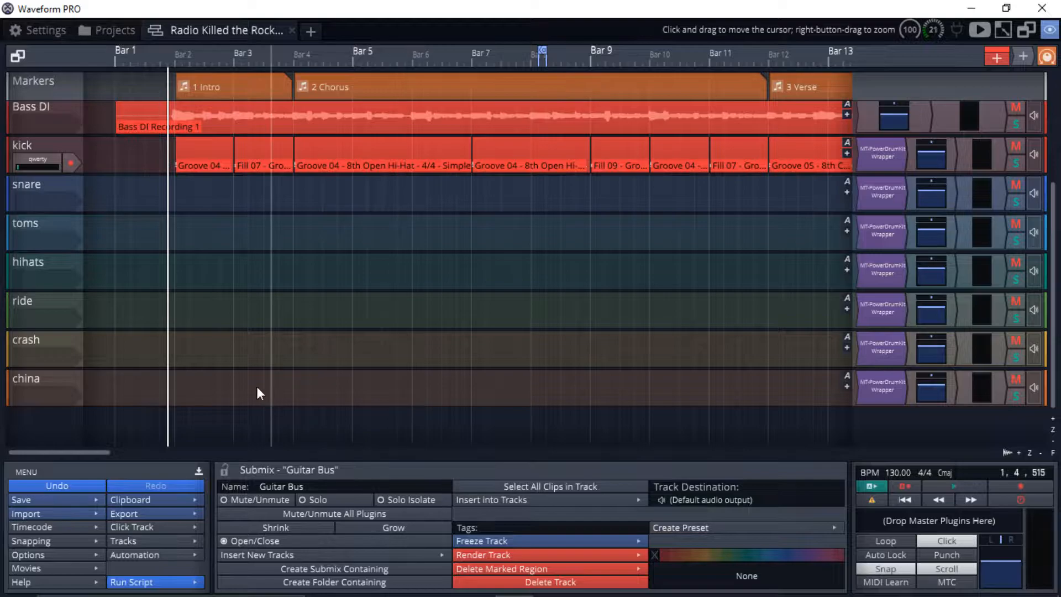
- Create a new track named Lead Vox below the drum tracks
right_click(259, 394)
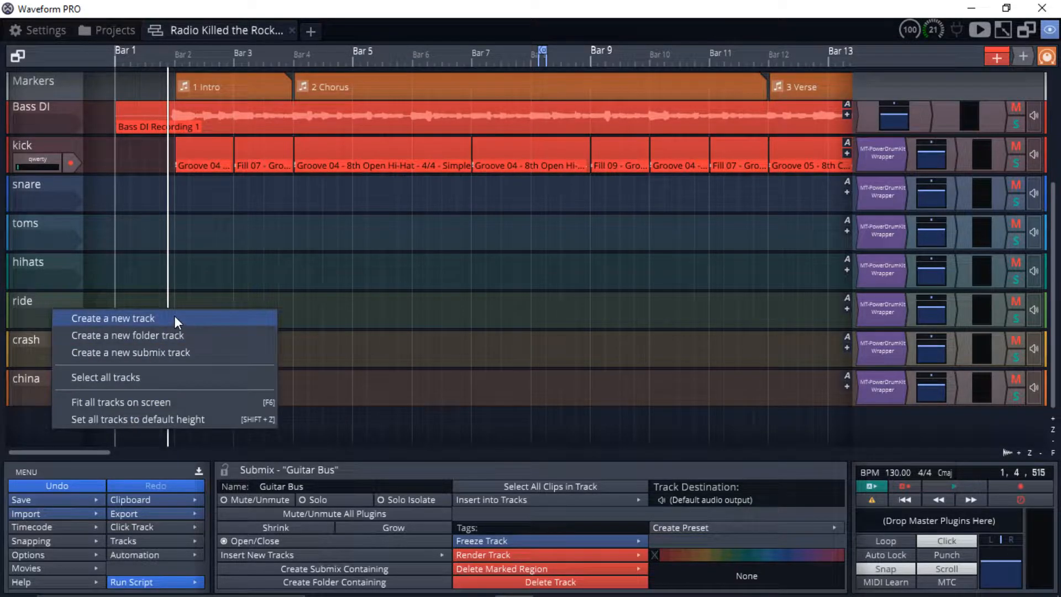
left_click(113, 318)
type("Lead Vox")
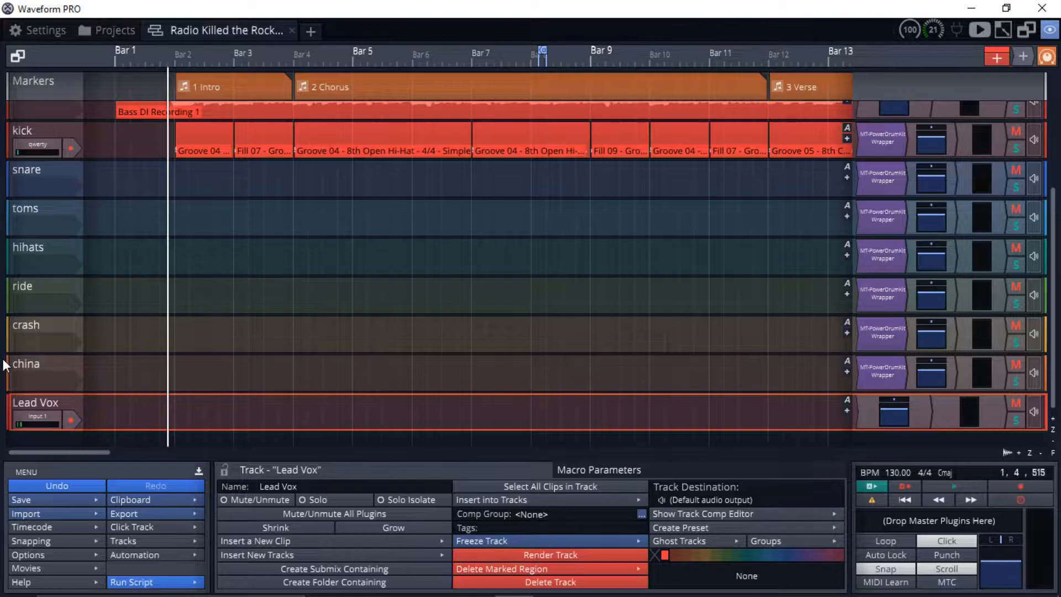
mouse_move(57, 425)
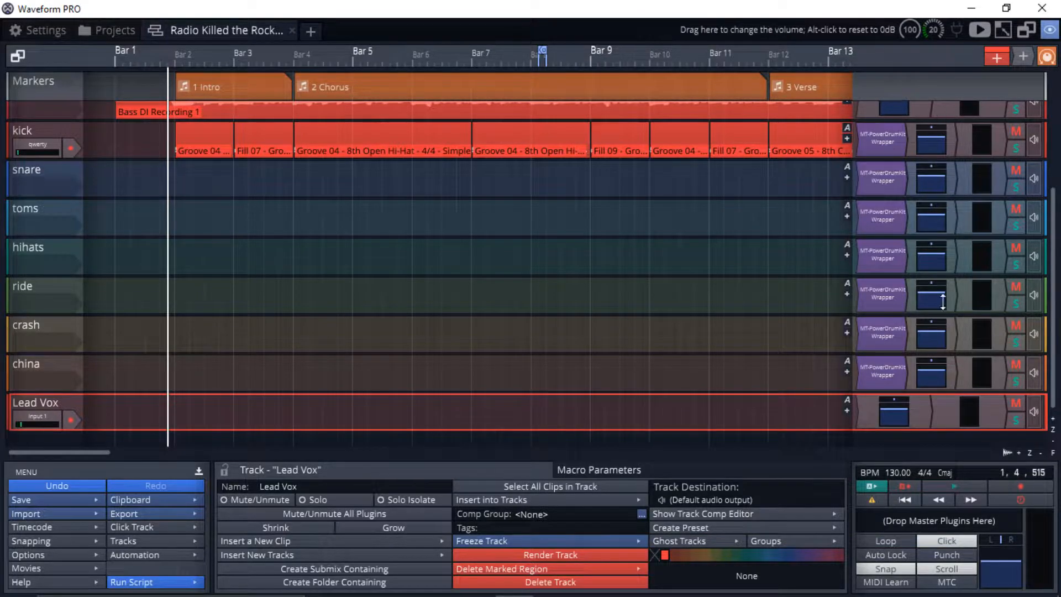
mouse_move(918, 292)
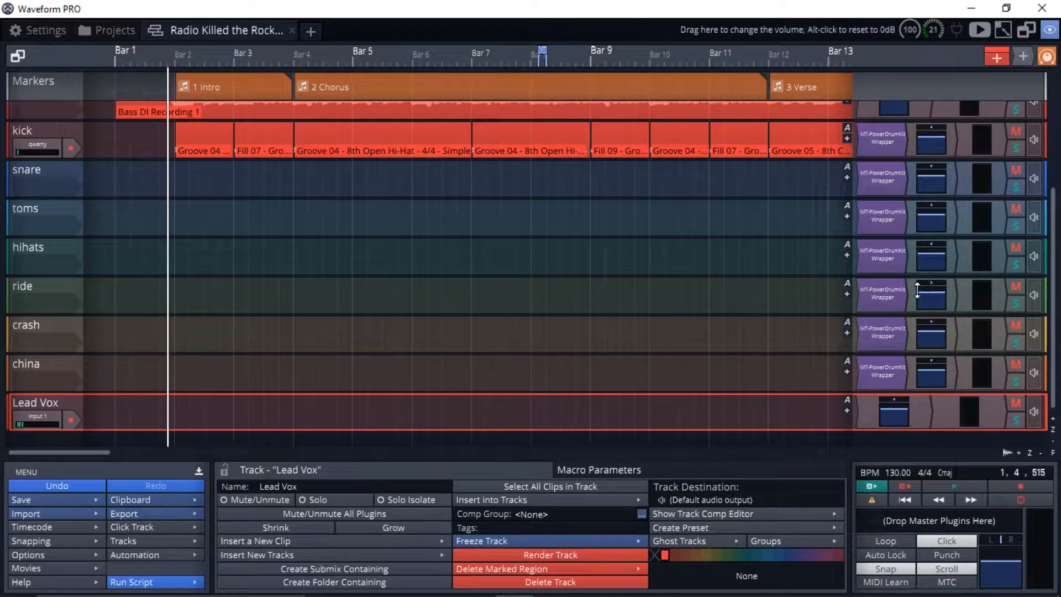
mouse_move(2, 254)
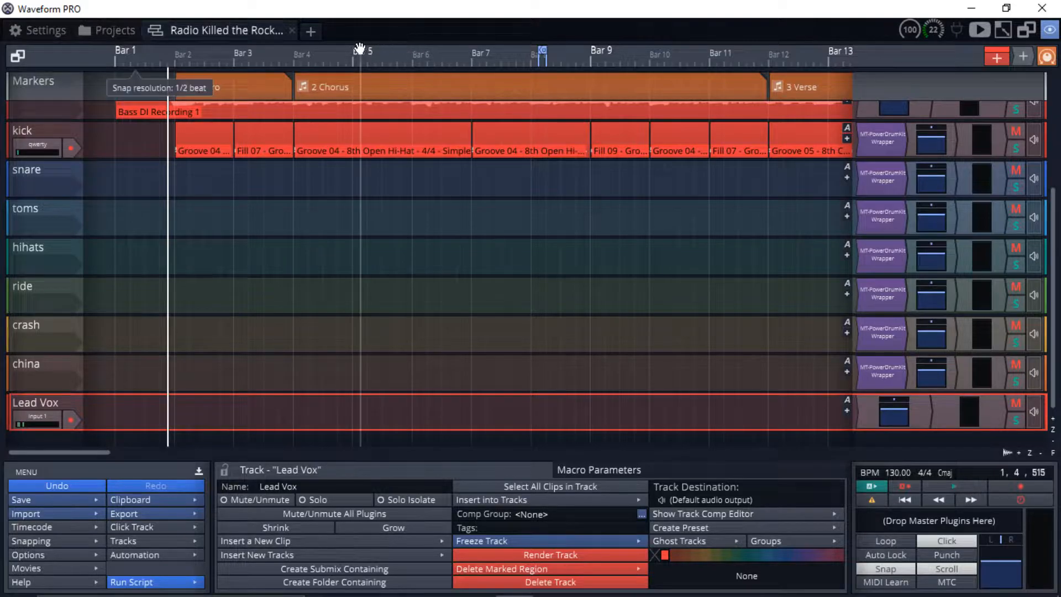
mouse_move(319, 109)
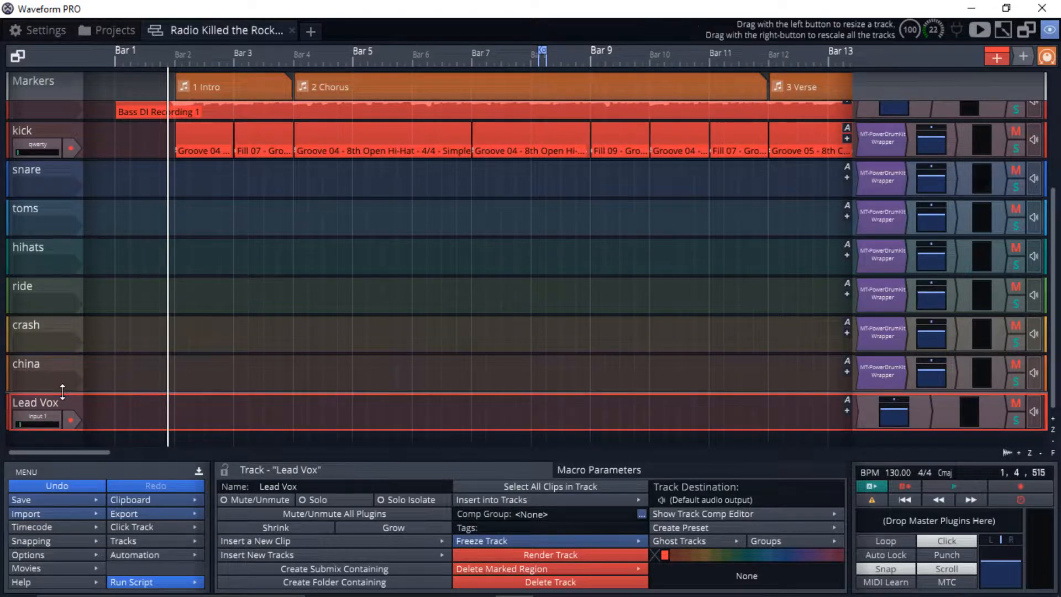
mouse_move(68, 355)
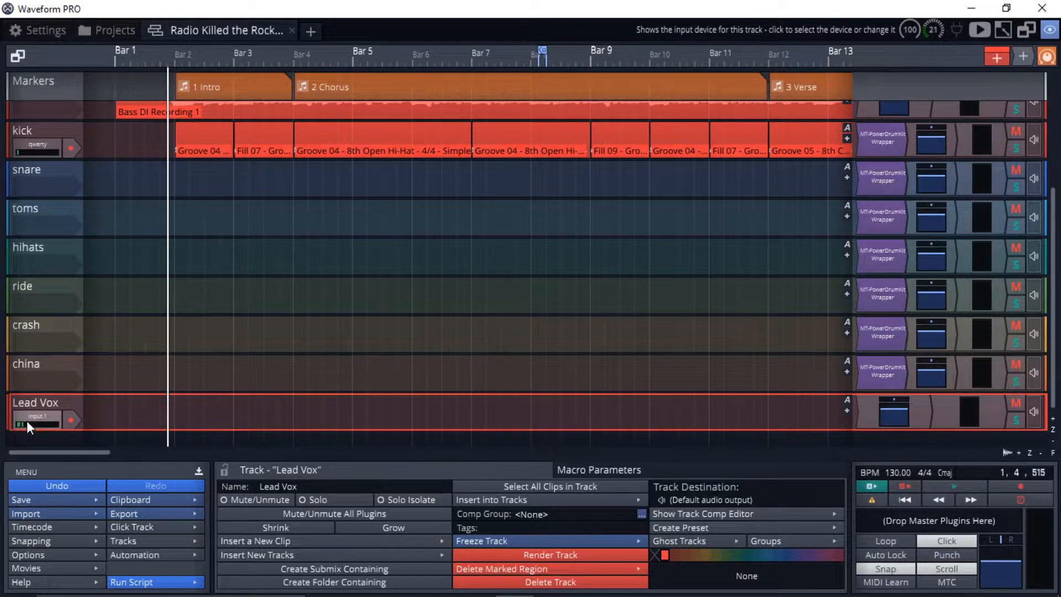
mouse_move(38, 423)
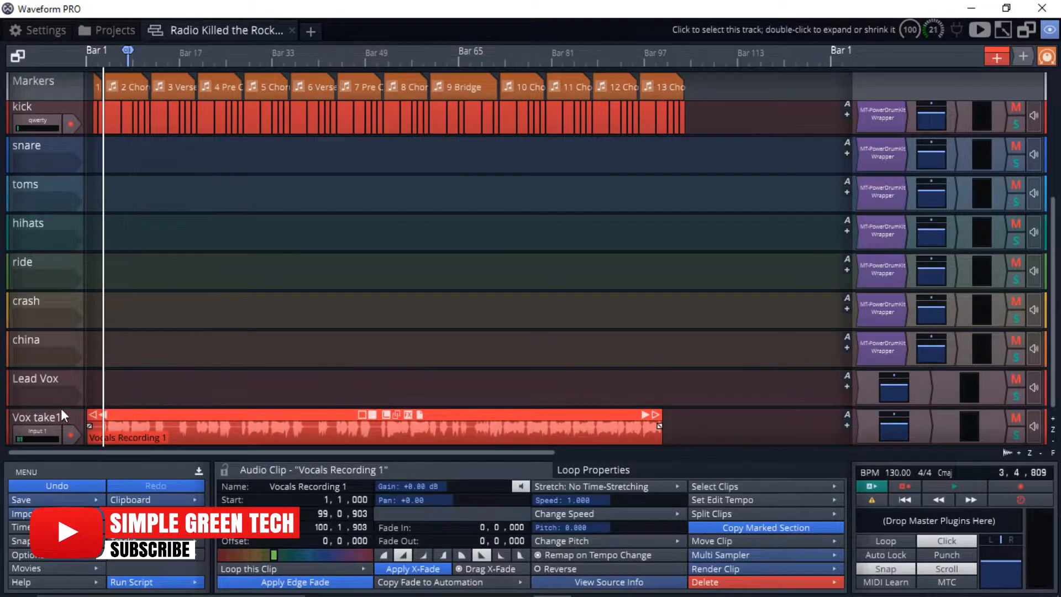
- Move the Vocals Recording 1 clip onto its own Vox take1 track below Lead Vox
left_click(1012, 429)
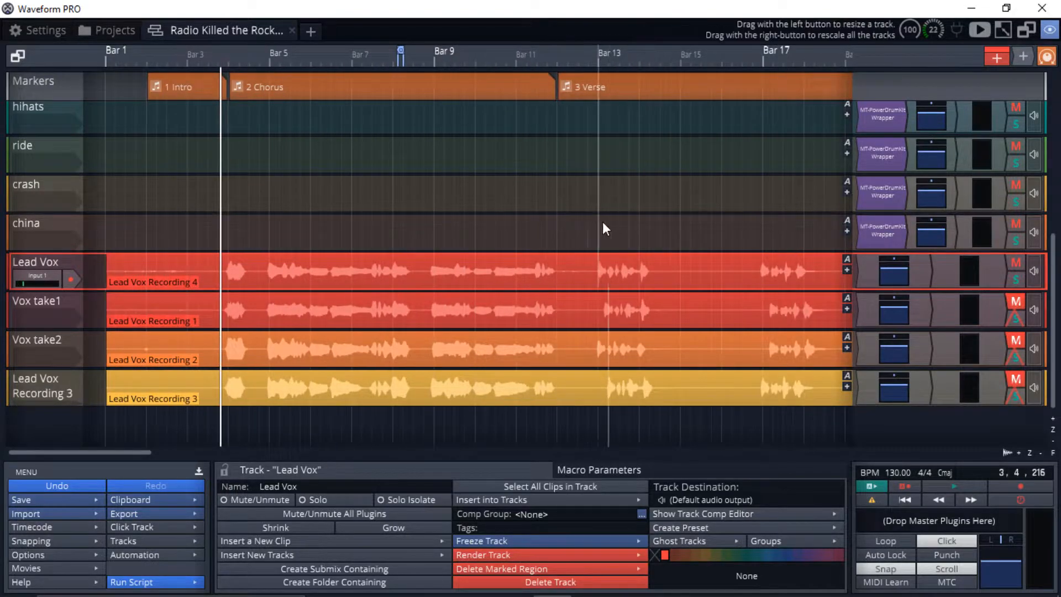
left_click(586, 230)
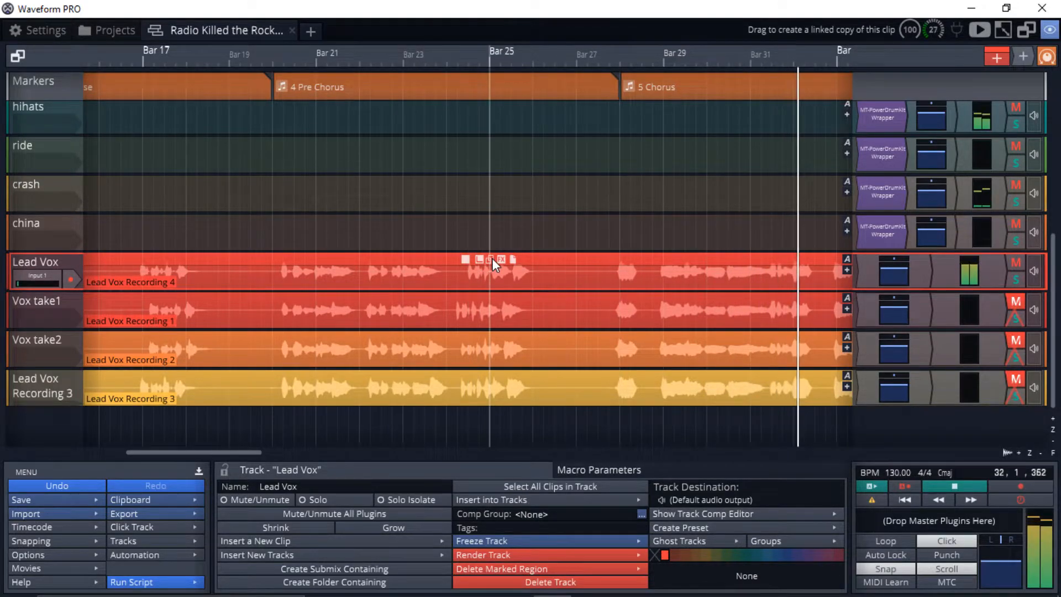
scroll("right", 3)
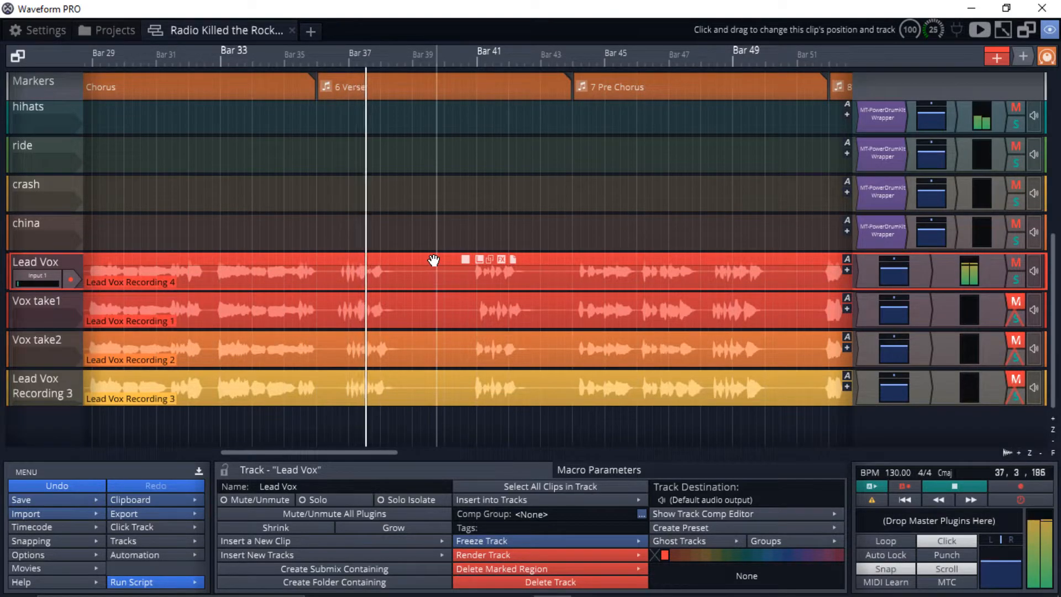
scroll("left", 3)
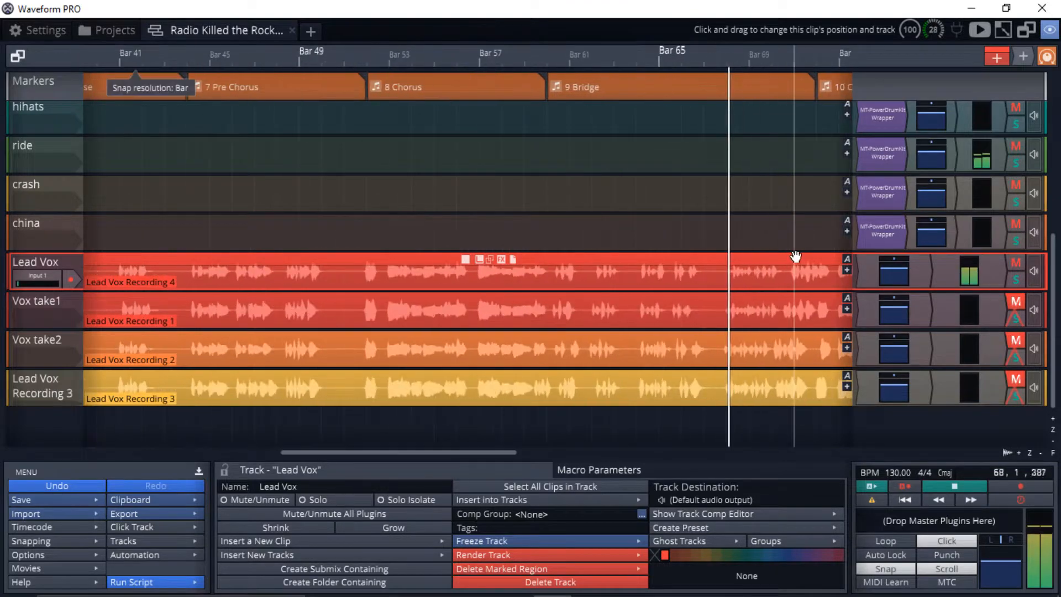
scroll("right", 3)
type("Backing Vocals")
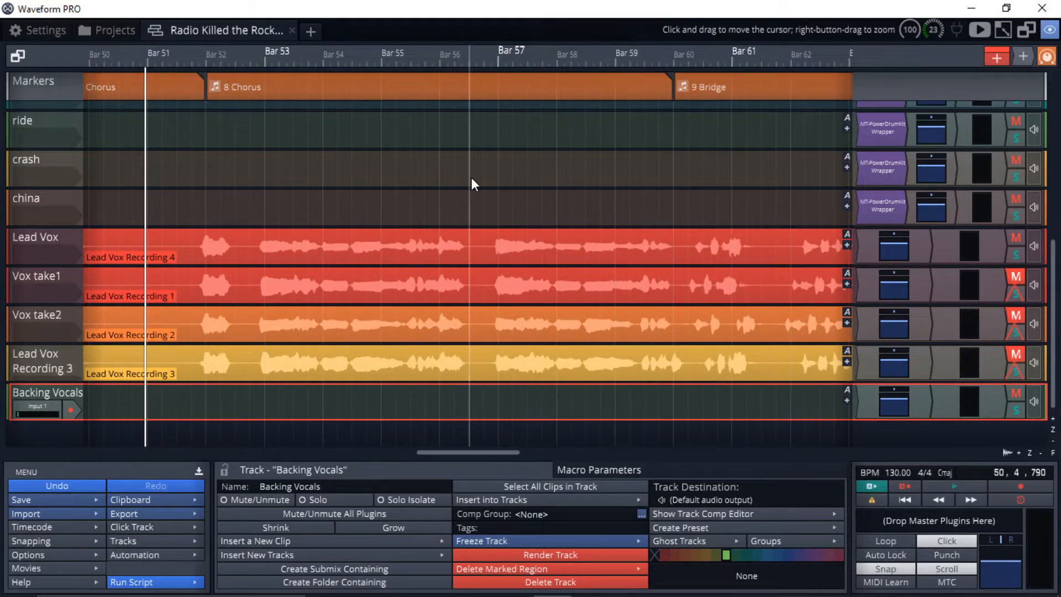
mouse_move(423, 190)
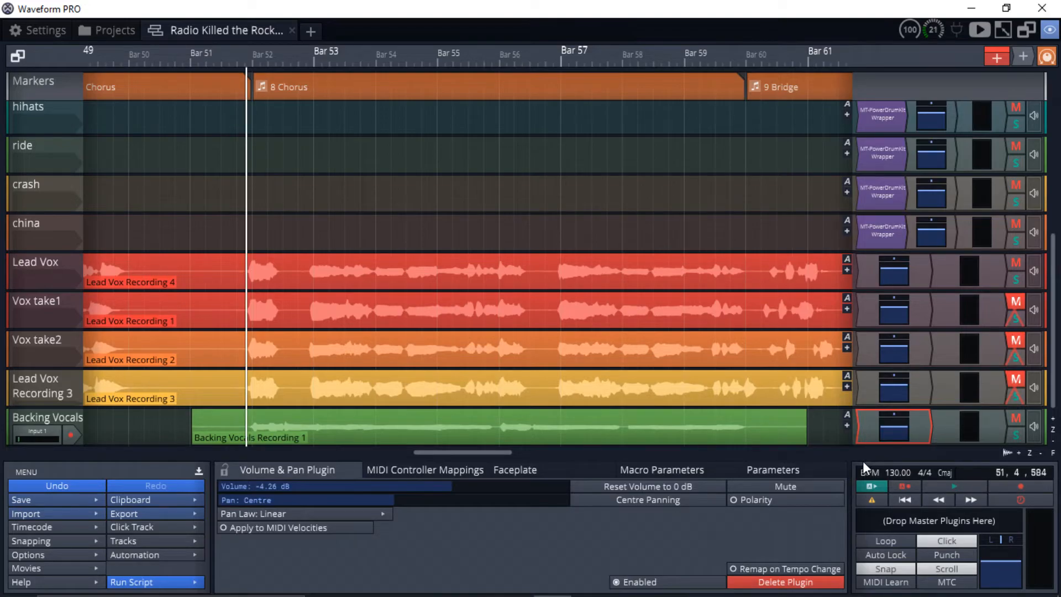
mouse_move(548, 438)
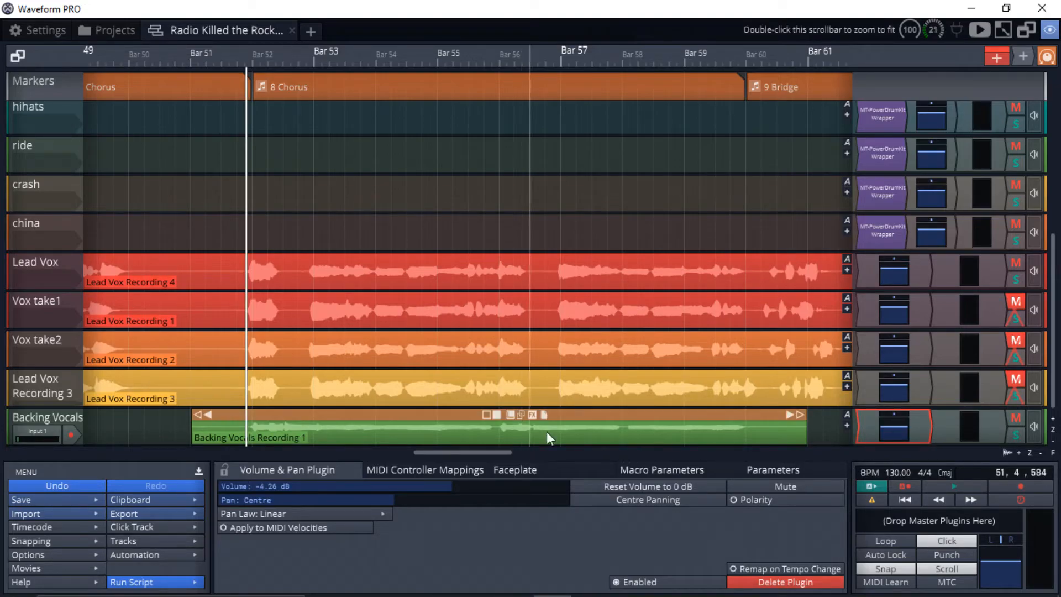